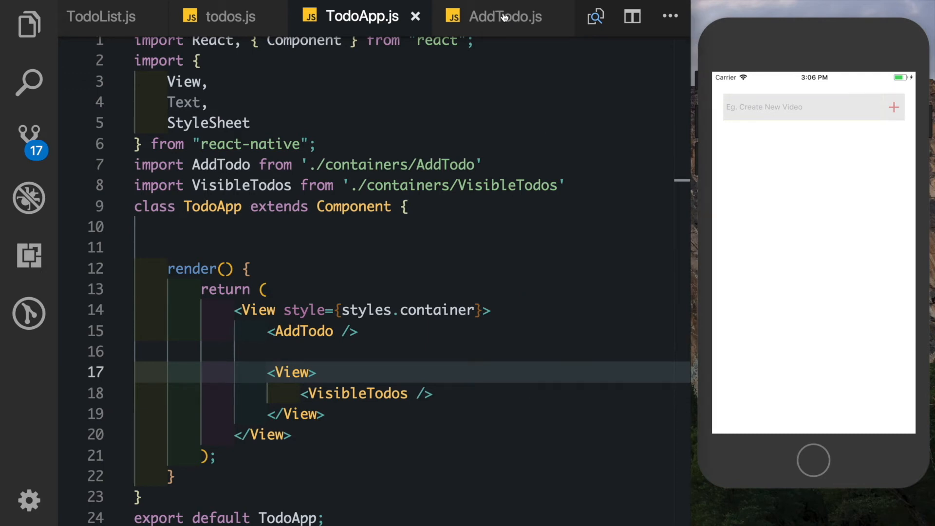
Step: Review AddTodo.js and the ADD_TODO action with text that addTodo dispatches
click(504, 16)
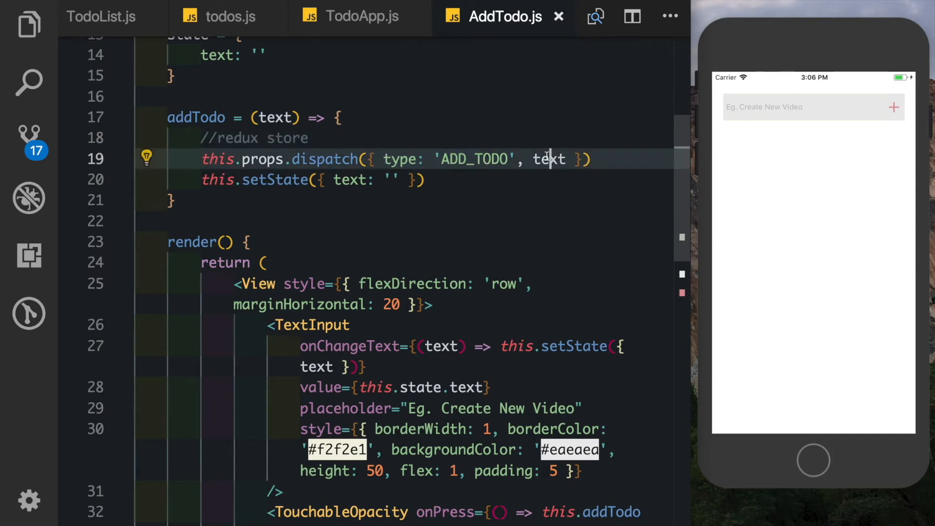
double_click(549, 160)
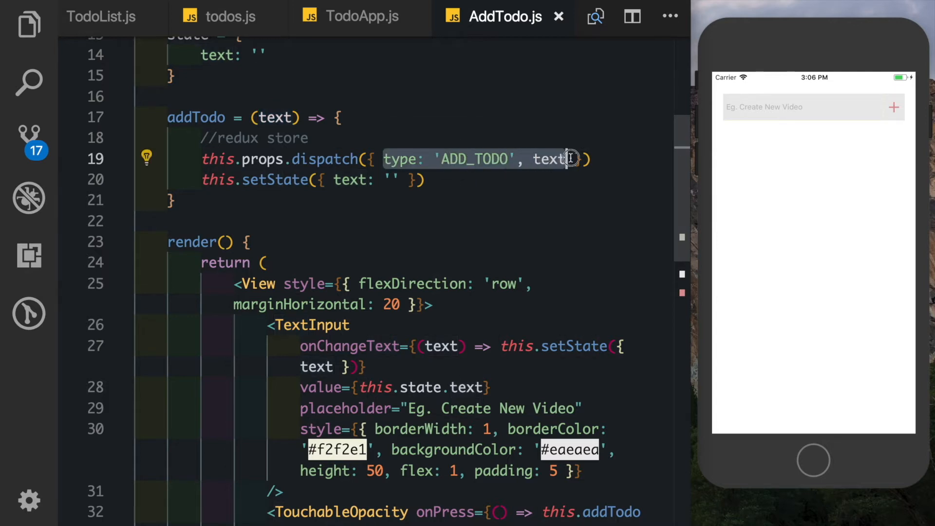
click(549, 159)
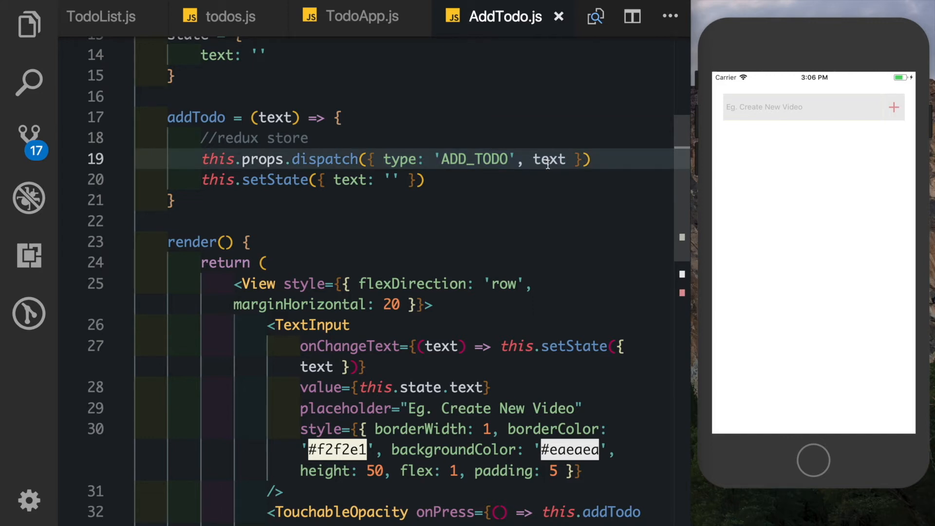
Step: In src/actions/index.js, start an exported addTodo creator that takes text
click(29, 25)
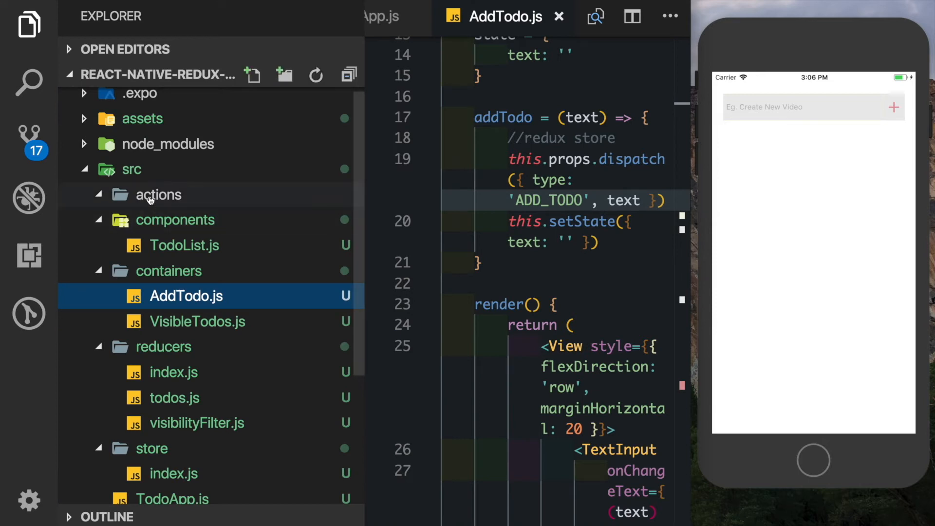
click(251, 74)
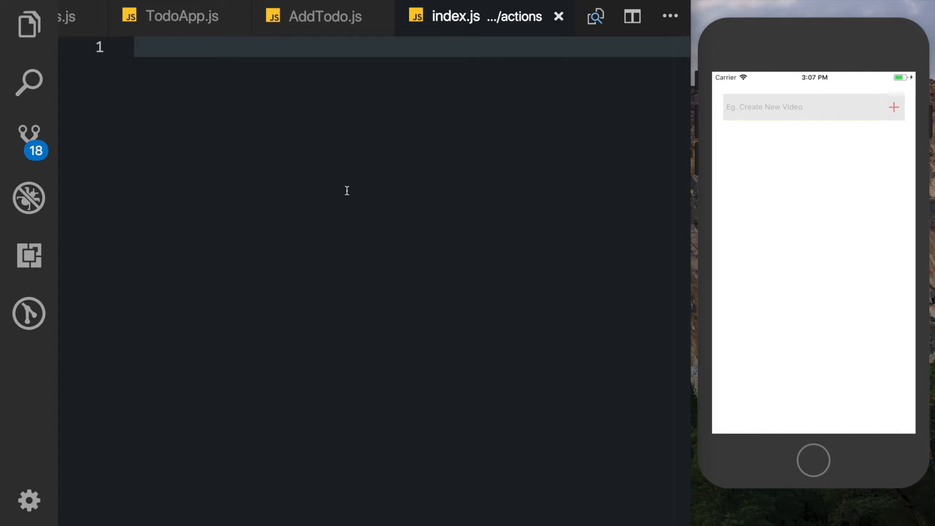
text(export)
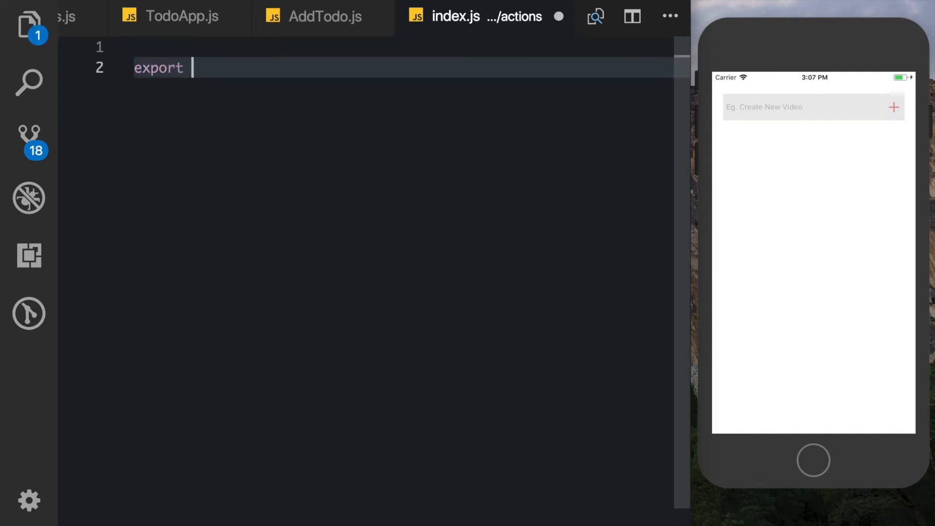
text(const addt)
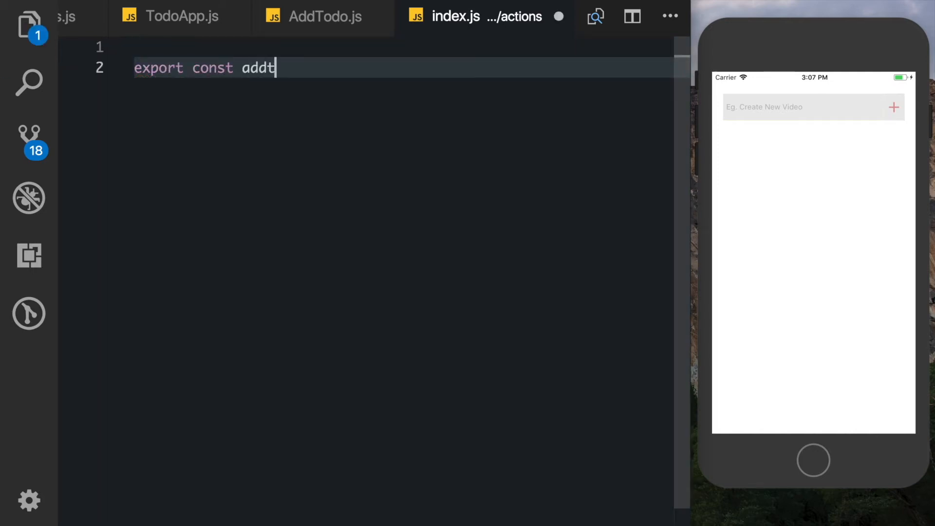
text(odo = ())
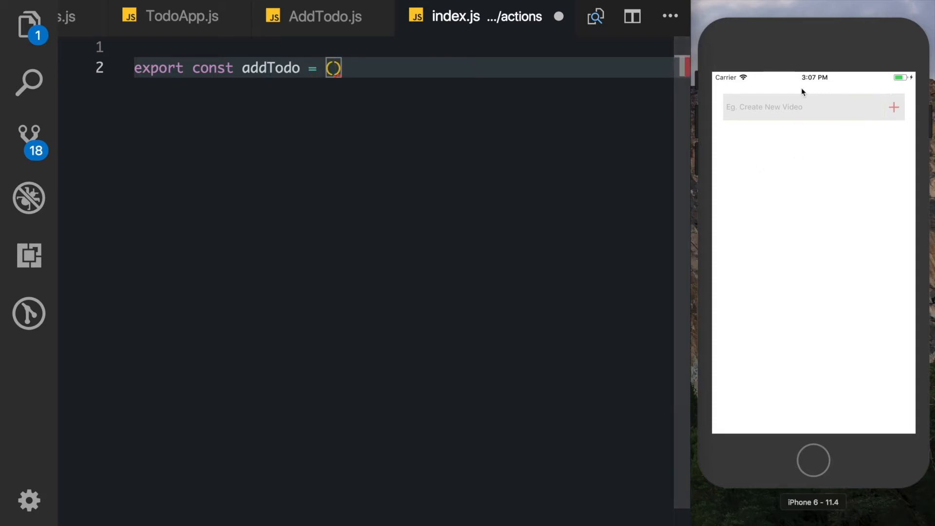
text(text)
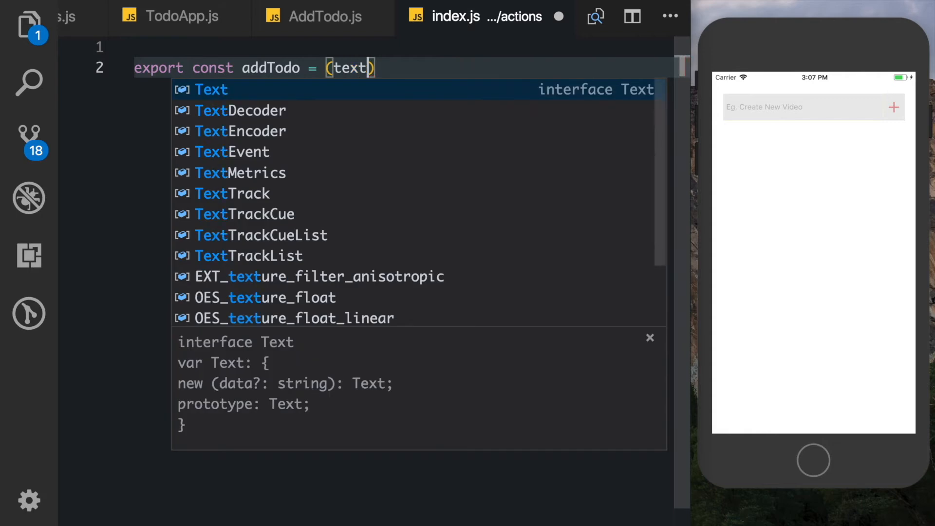
Step: Make addTodo return type 'ADD_TODO', id nextId++, and the text
text(=>({)
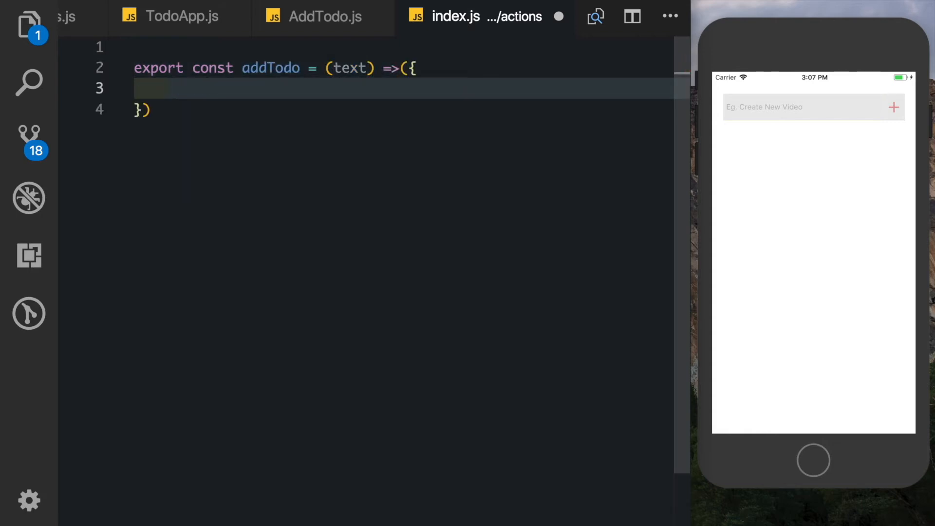
text(type: 'AD')
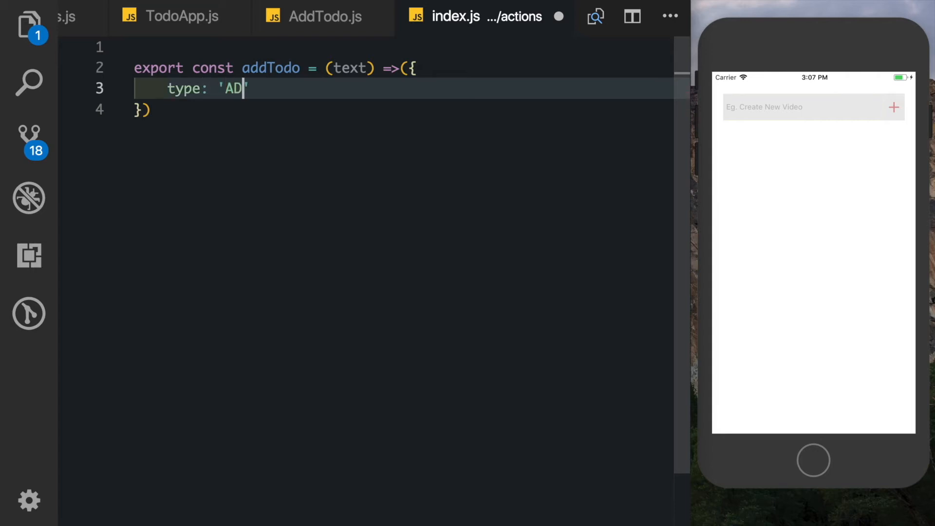
text(D_TODO',)
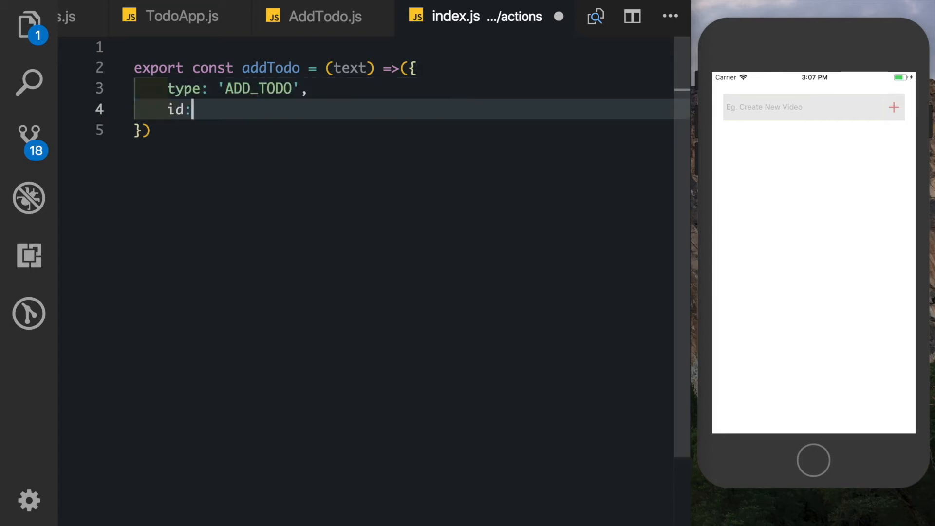
text(nextId)
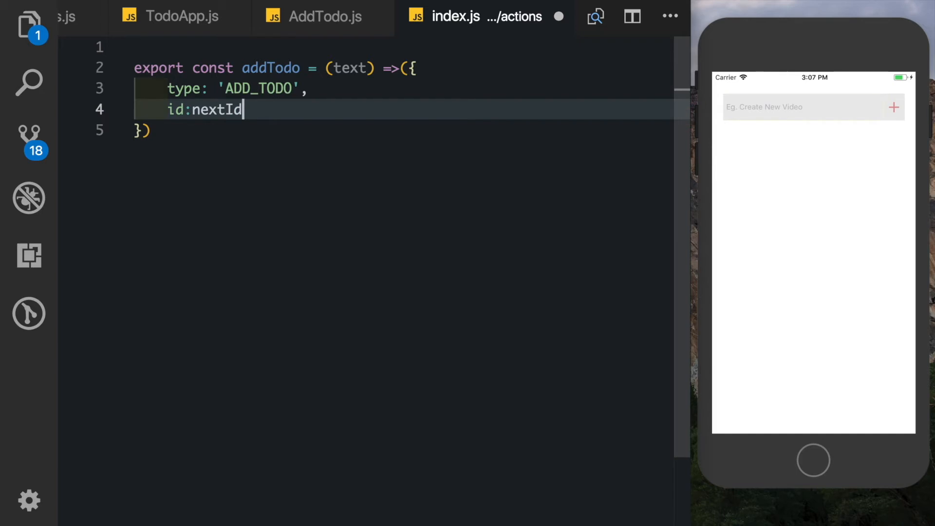
text(++,)
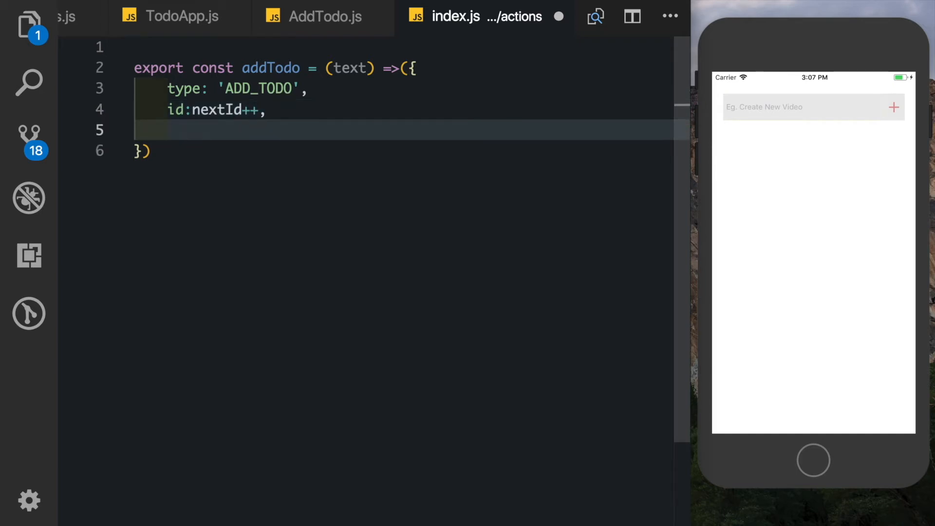
text(text)
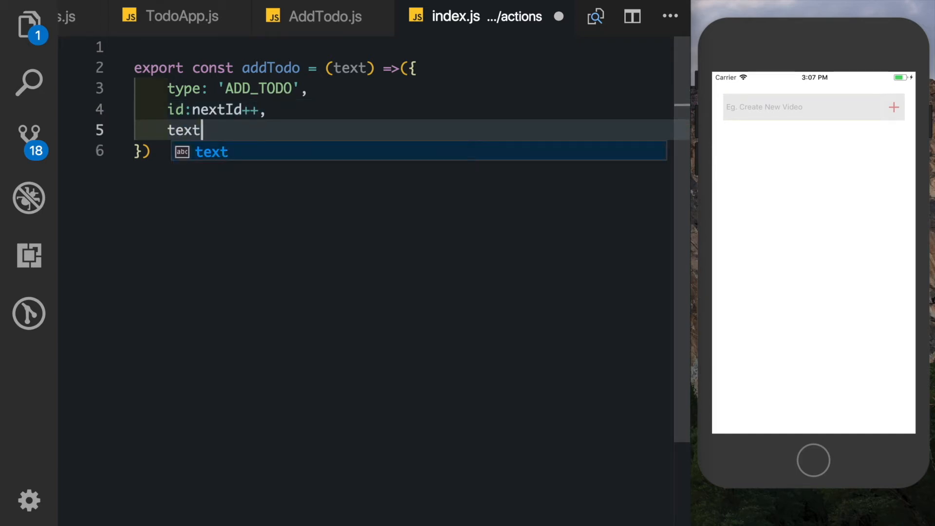
text(r)
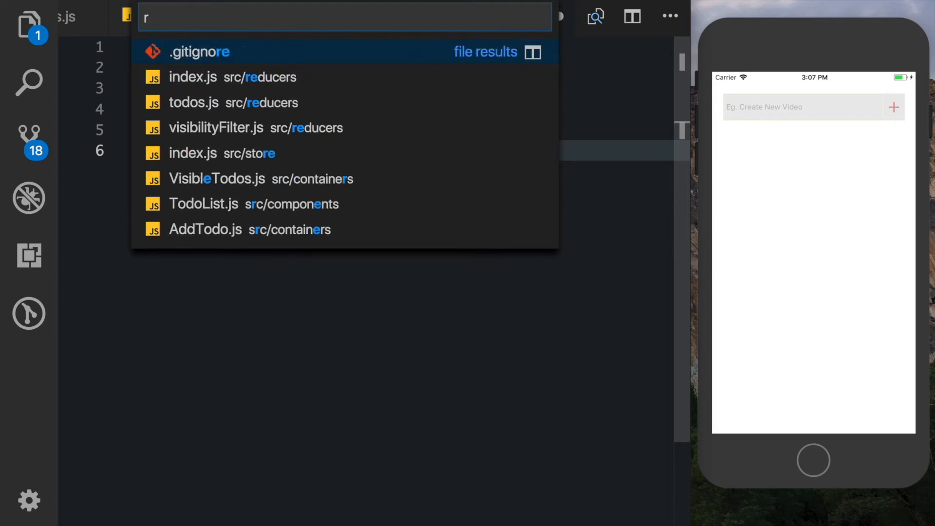
Step: In todos.js, replace nextId++ with action.id and remove the reducer's nextId counter
click(194, 103)
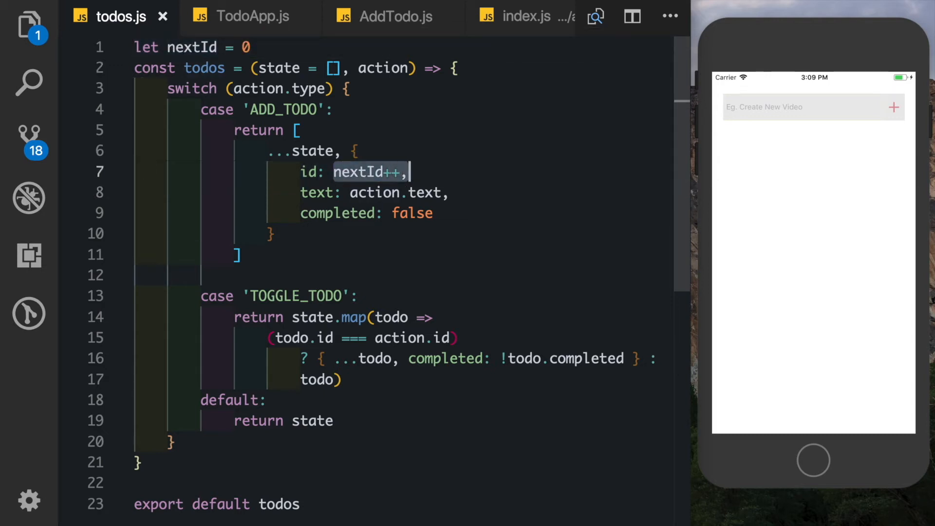
text(action.i)
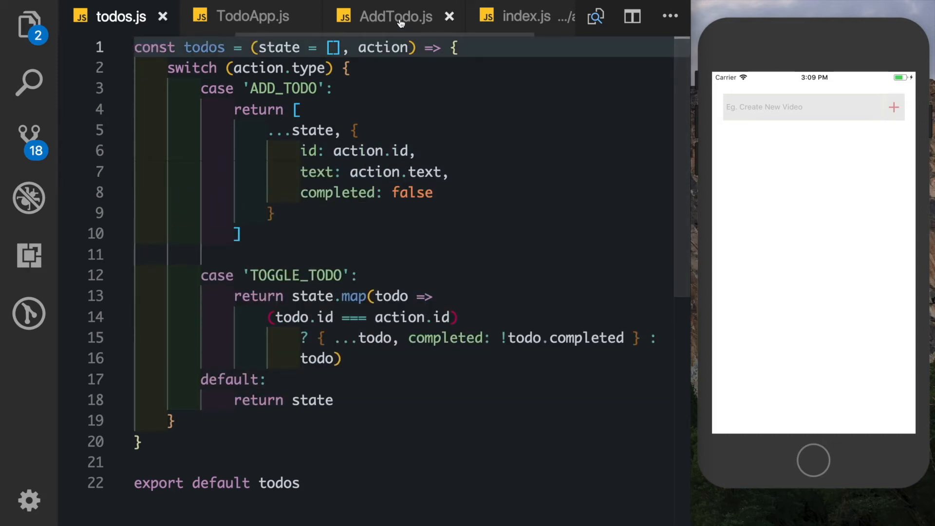
click(519, 16)
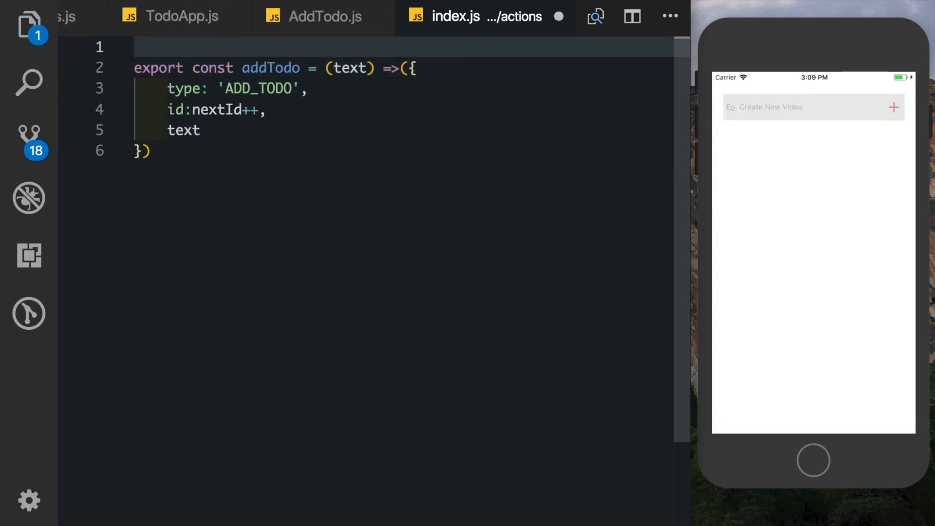
Step: Declare let nextId = 0 and export toggleTodo(id) returning type 'TOGGLE_TODO' with id
text(let nextId = 0)
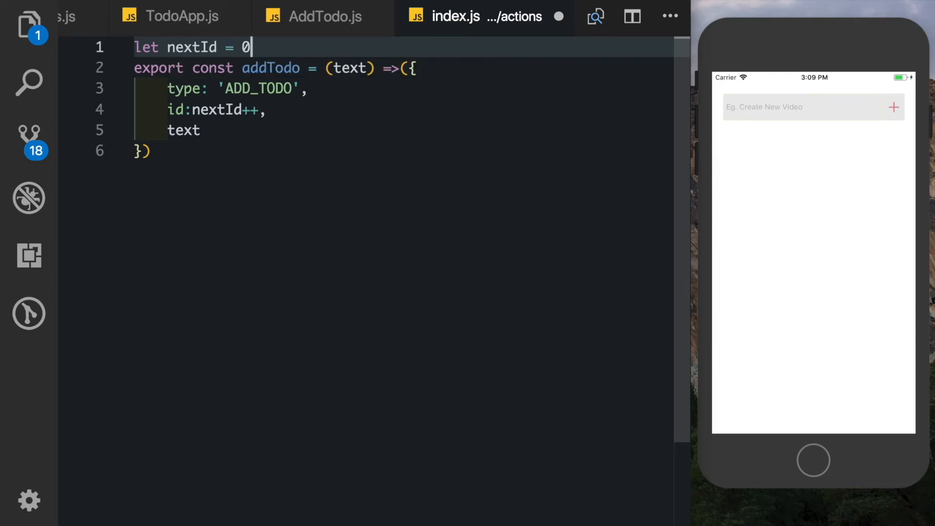
text(export c)
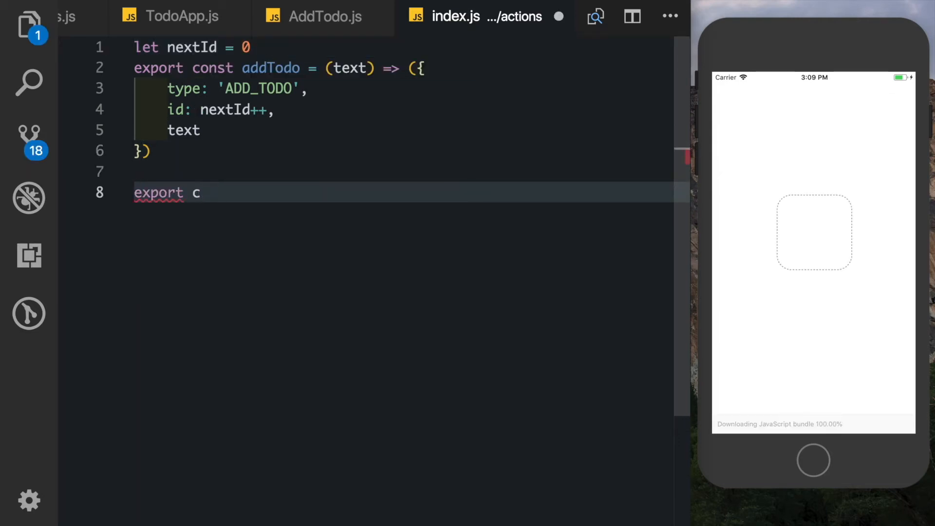
text(onst toggleTod)
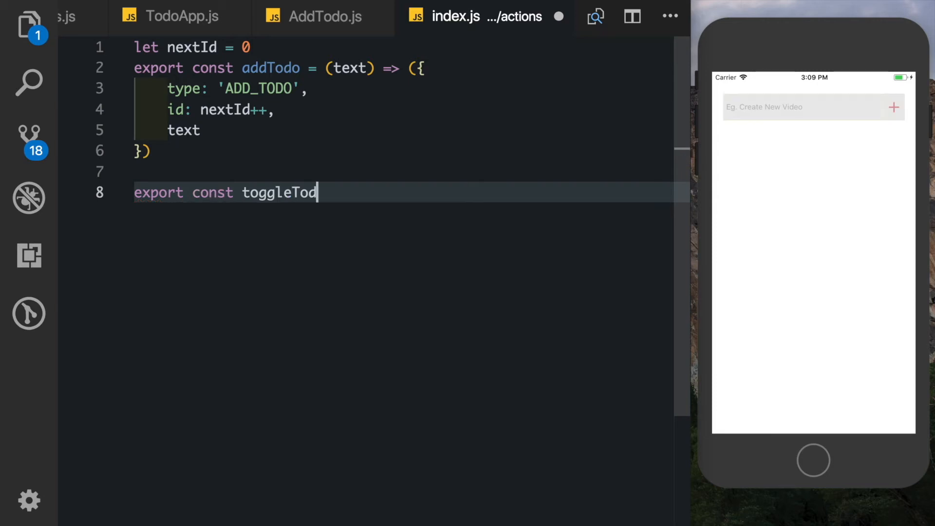
text(= (i))
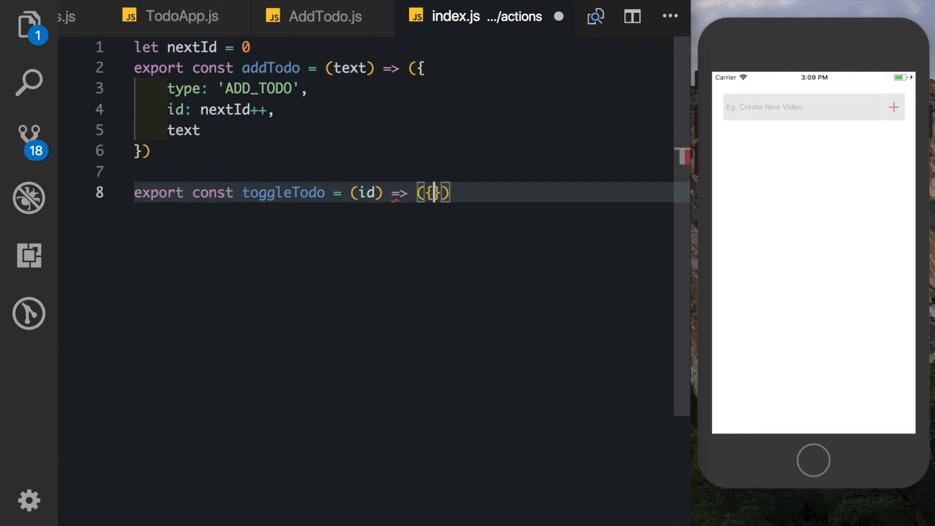
text(type:'TOGGL)
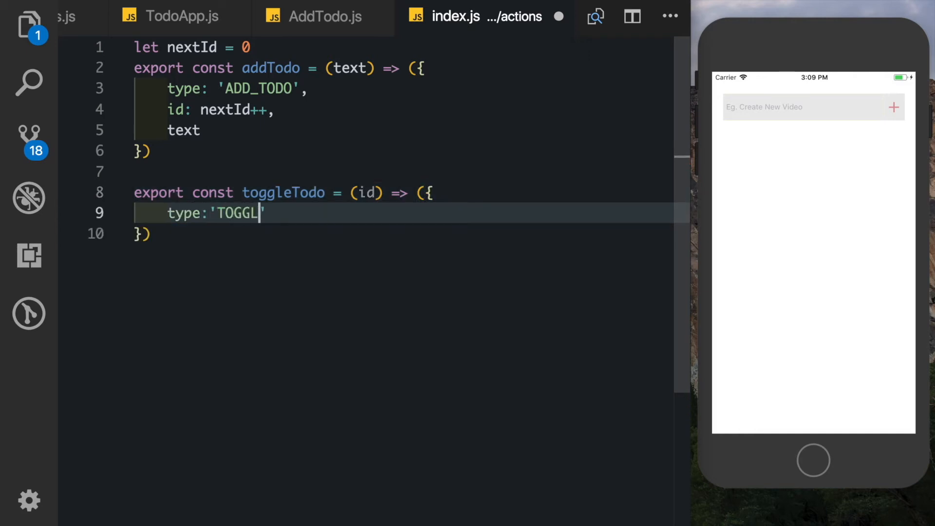
text(E_TODO',)
text(id)
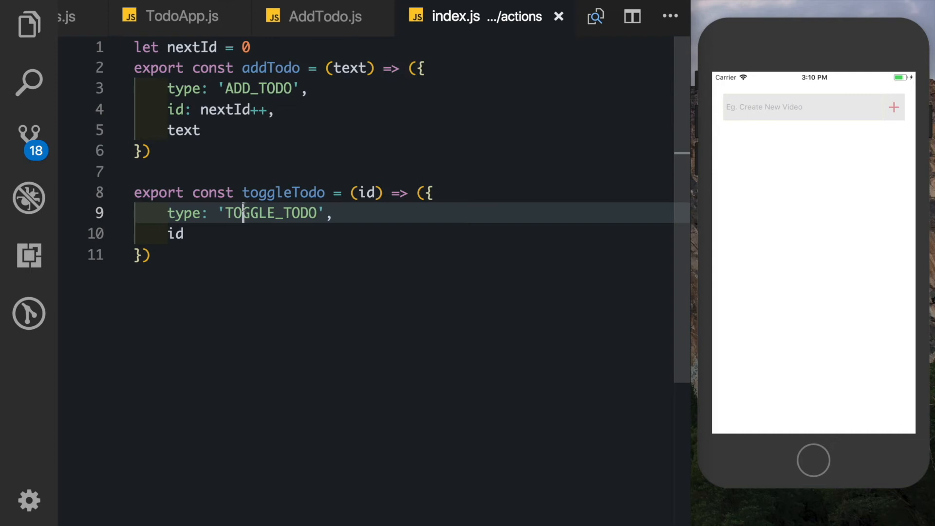
click(325, 16)
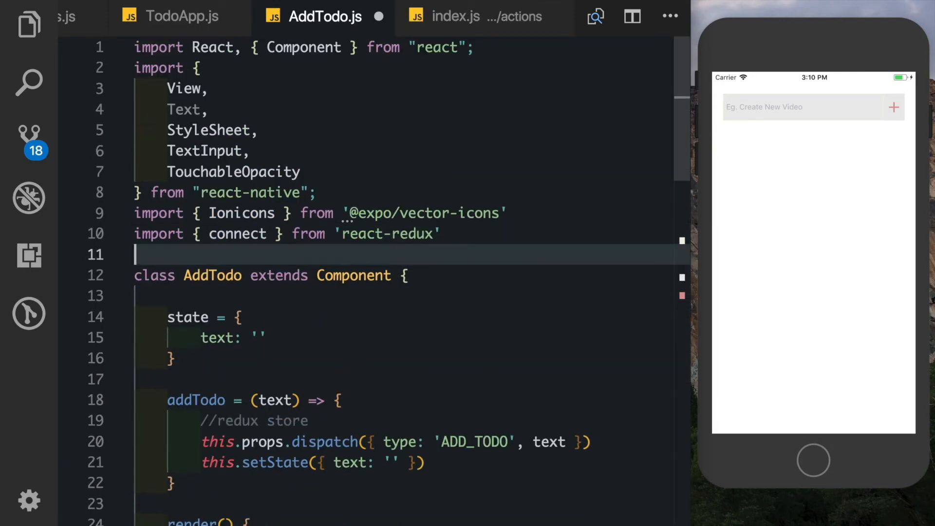
Step: Import addTodo from '../actions' in AddTodo.js and dispatch addTodo(text) instead
text(import {addt})
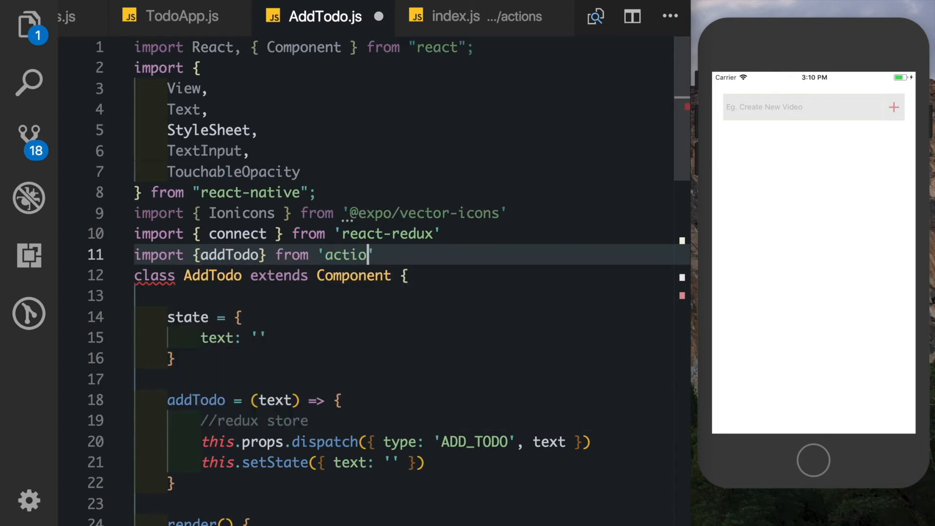
text(../actions')
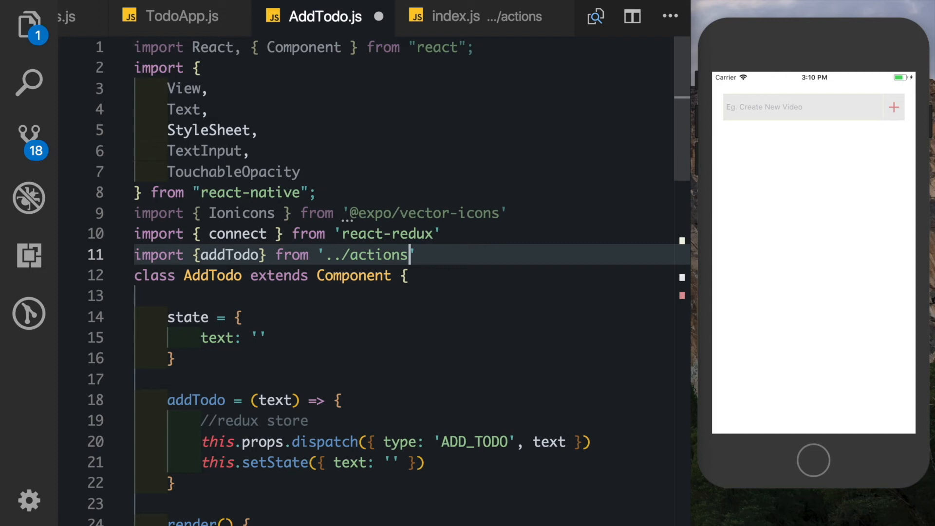
scroll(down, 3)
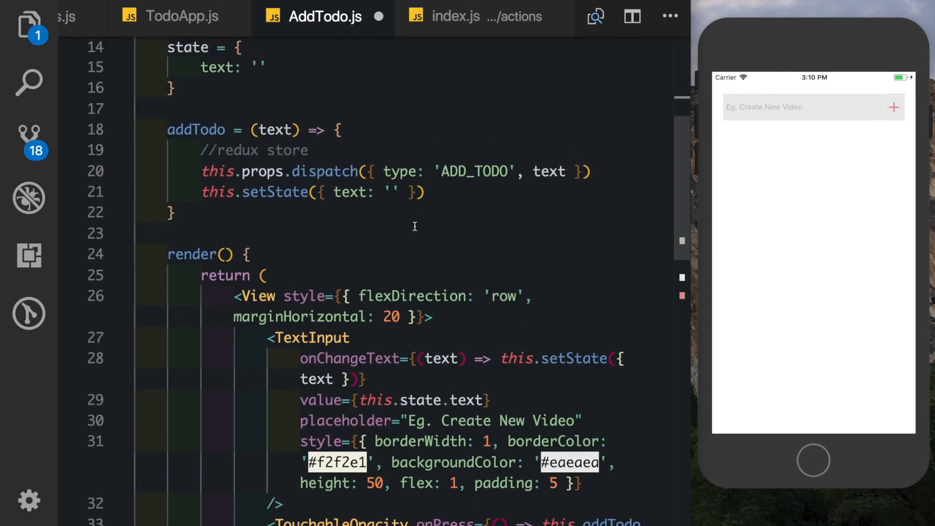
drag(370, 172, 534, 172)
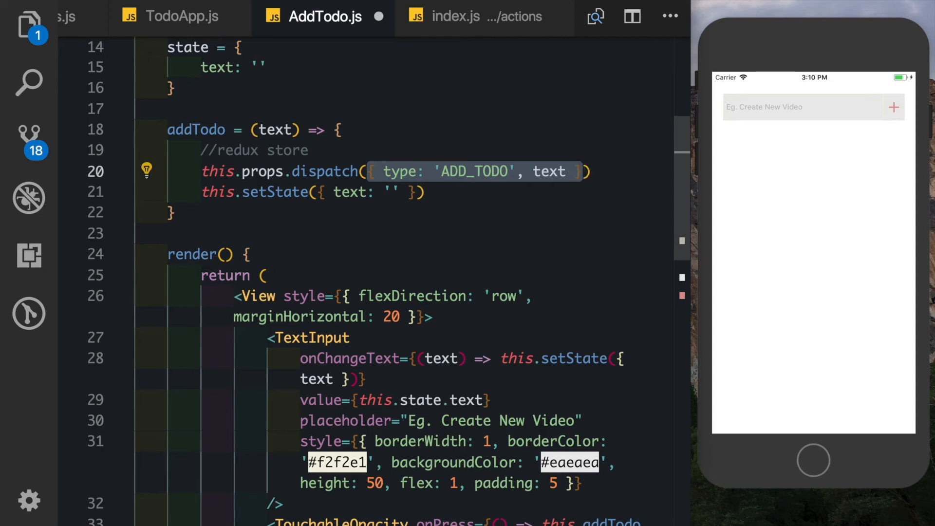
text(addTodo)
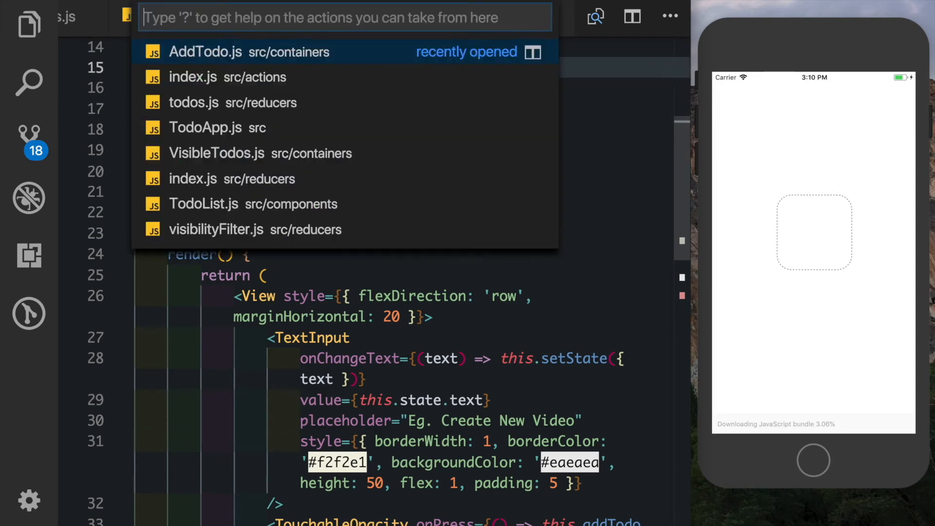
Step: In VisibleTodos.js, import toggleTodo from '../actions' and dispatch toggleTodo(id)
click(216, 153)
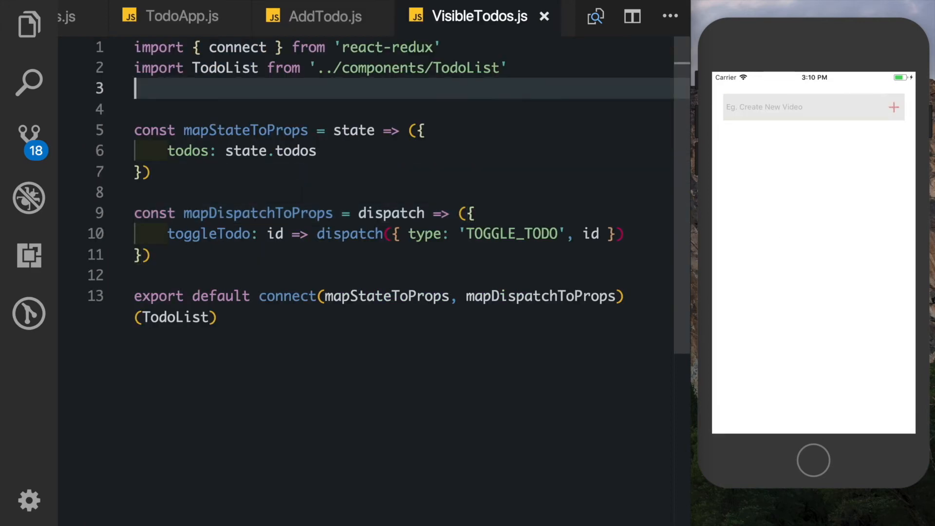
text(import {)
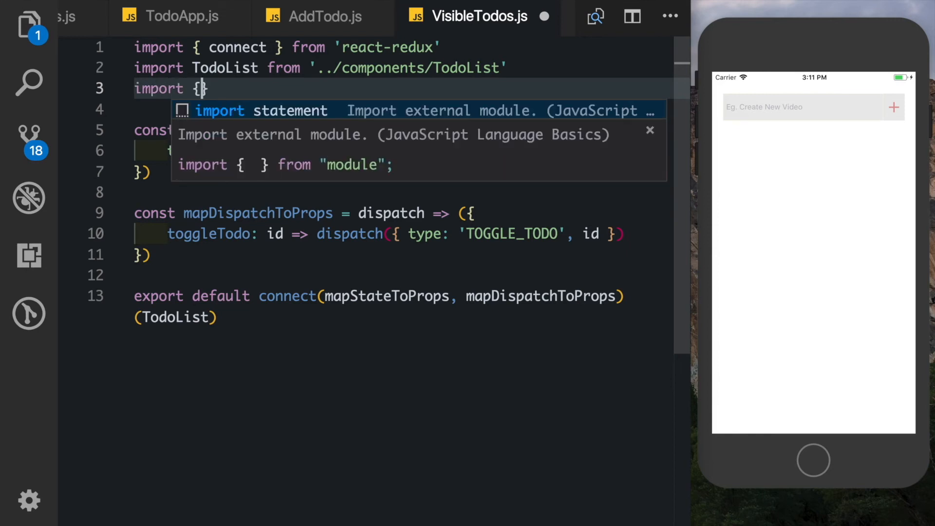
text(toggleTodo)
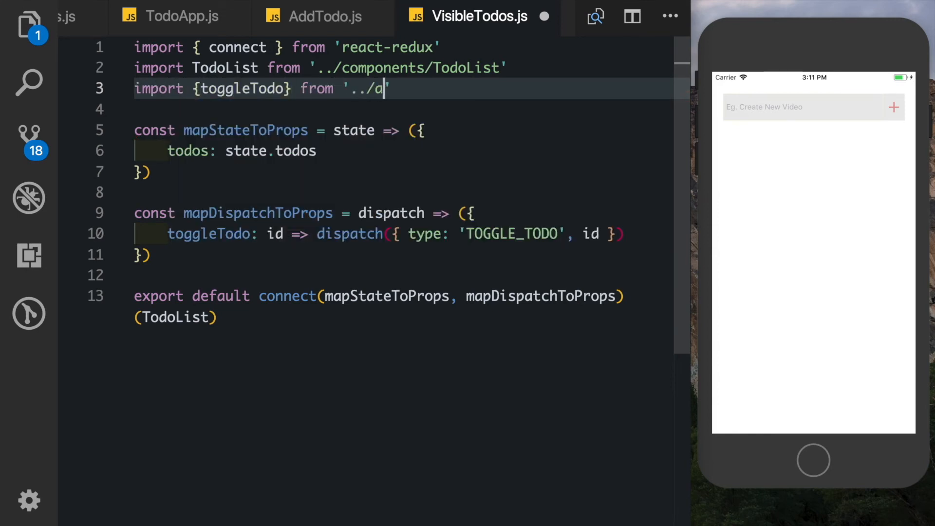
text(ctions')
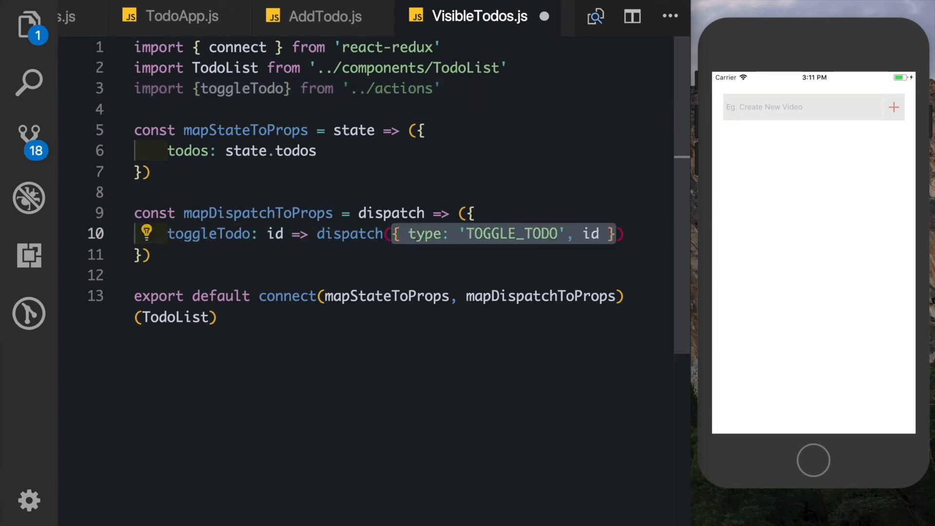
text(toggleTodo(id))
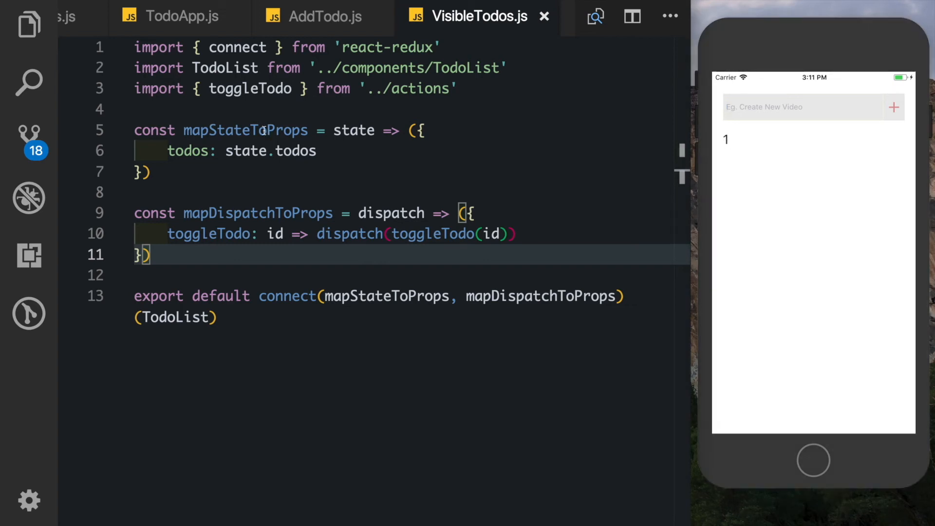
double_click(245, 130)
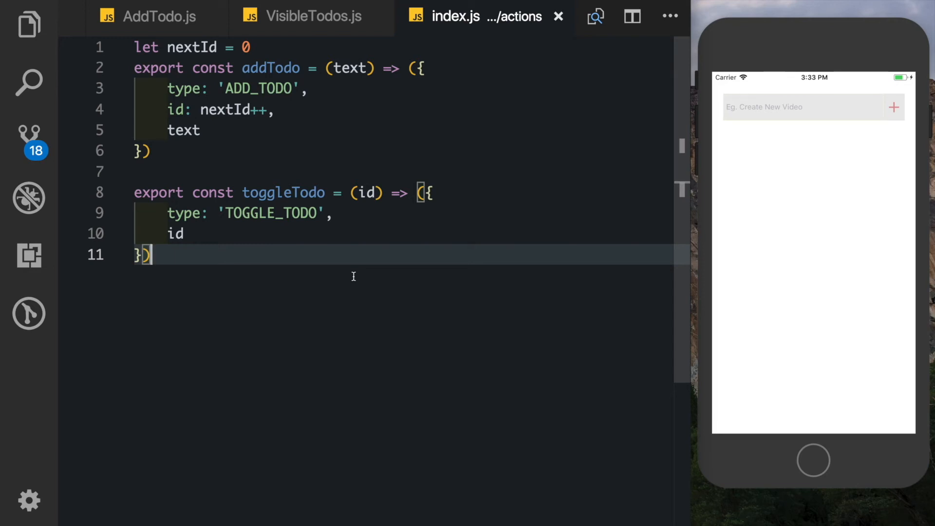
mouse_move(59, 132)
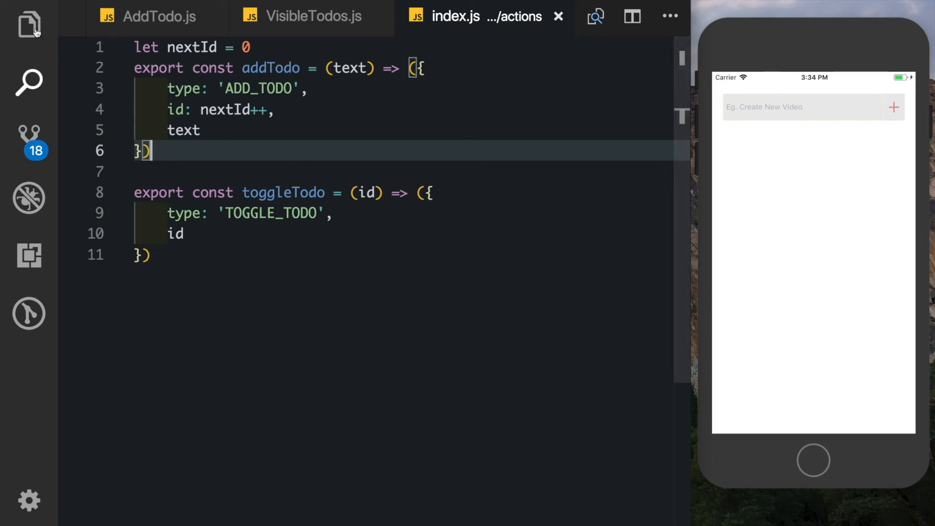
Step: Add a new file named actionTypes.js to the actions folder
click(29, 24)
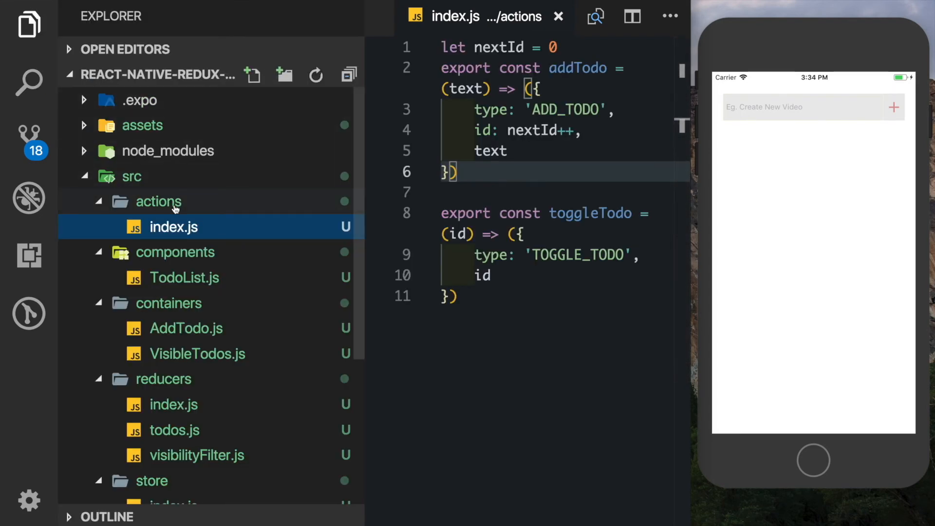
click(252, 75)
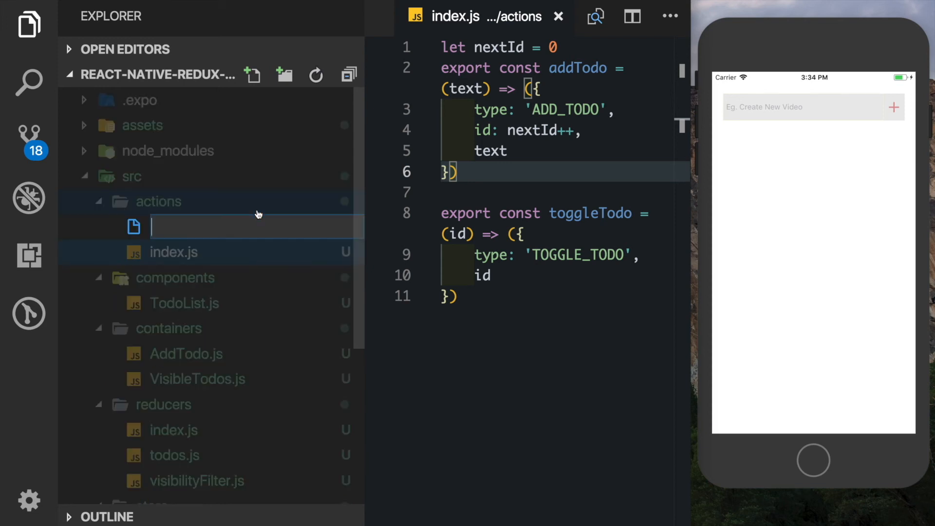
text(actionTy[e)
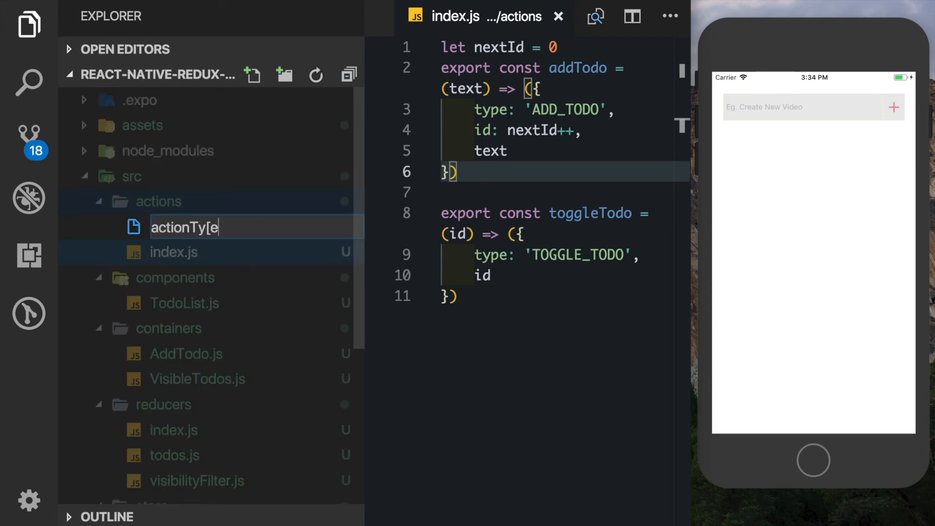
text(pes.js)
key(Enter)
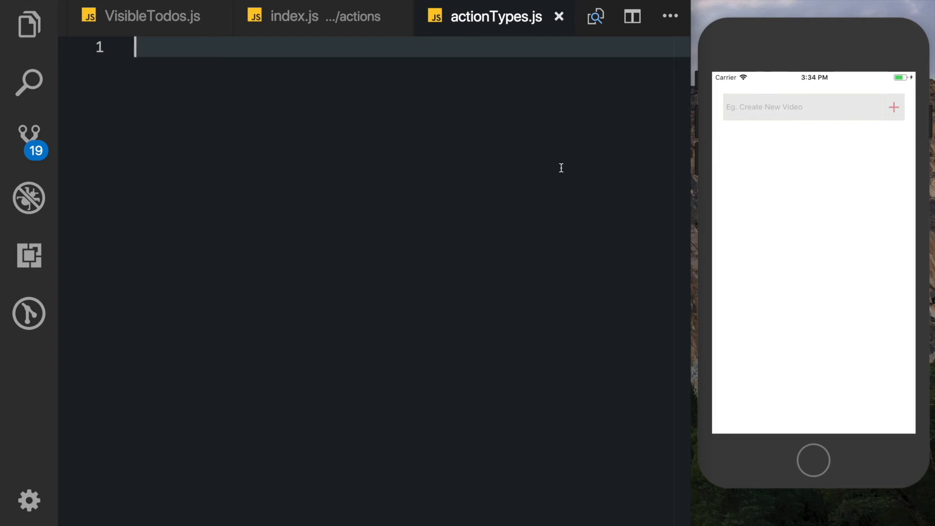
Step: Select words in actions index.js, then switch back to actionTypes.js
click(294, 16)
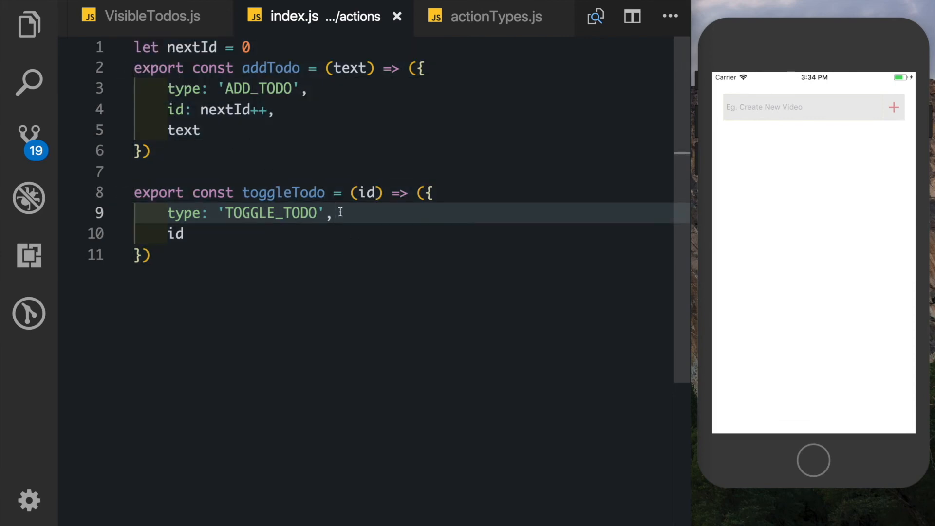
double_click(269, 213)
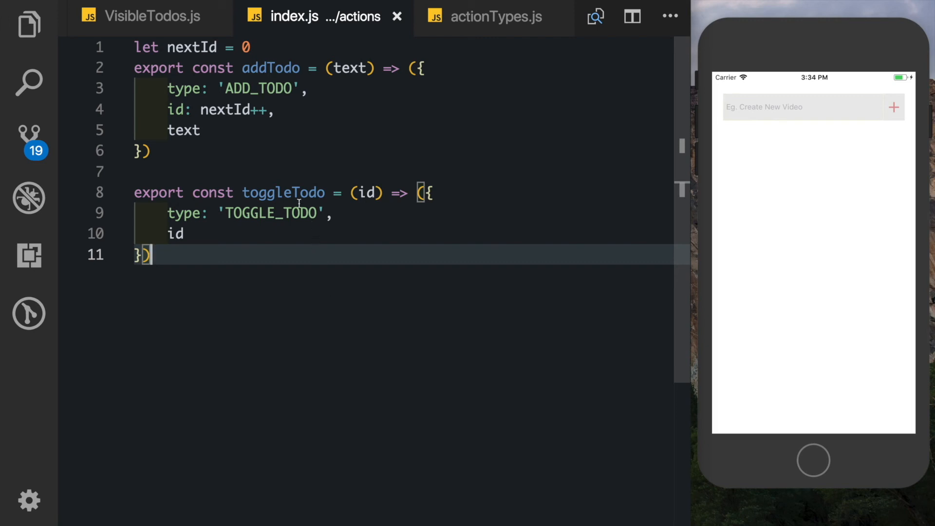
double_click(292, 213)
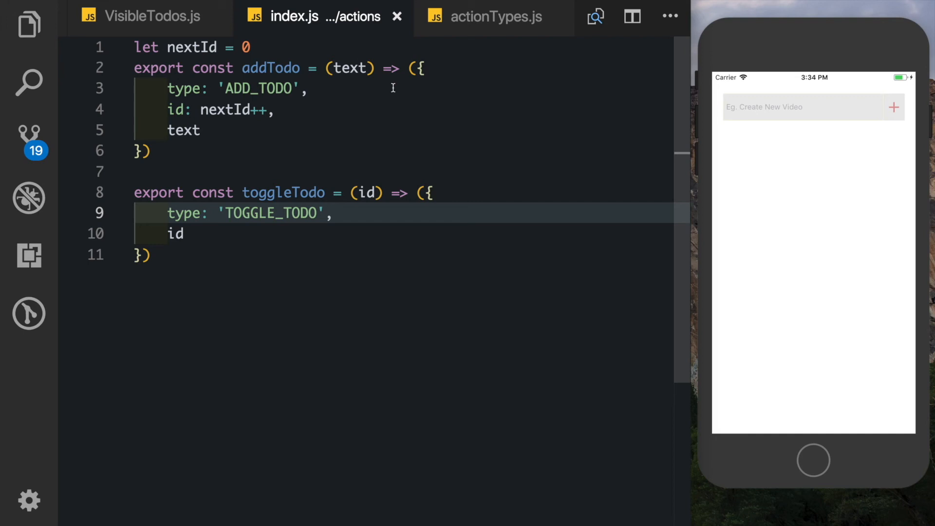
click(494, 16)
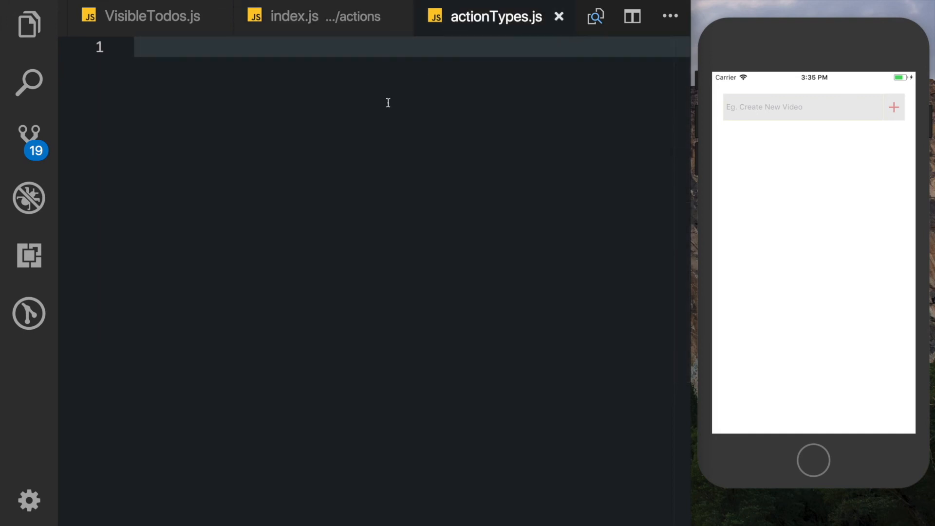
Step: Export const ADD_TODO = 'ADD_TODO' in actionTypes.js
text(expot con)
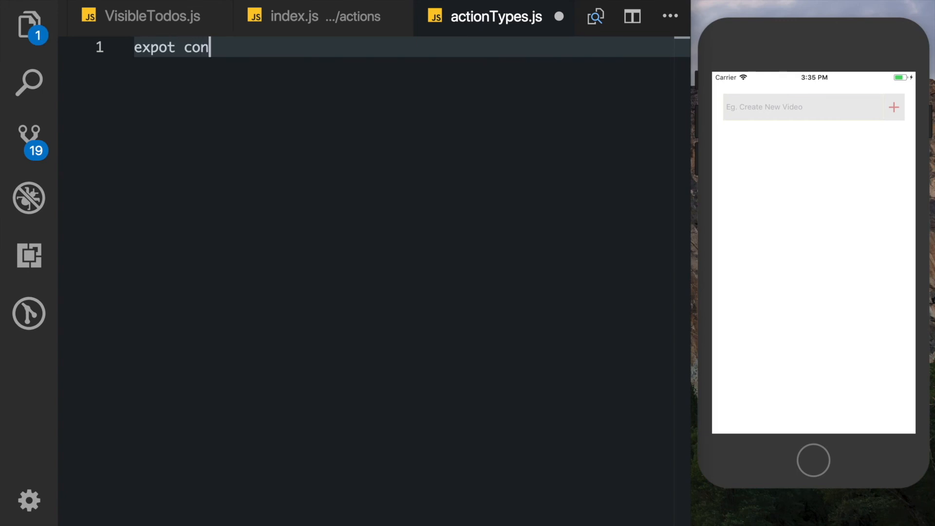
text(st)
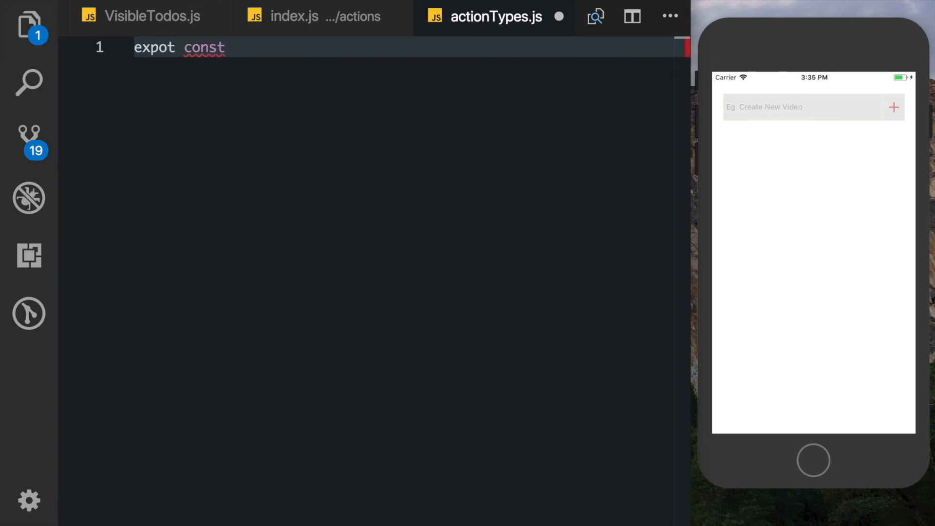
text(ADD_)
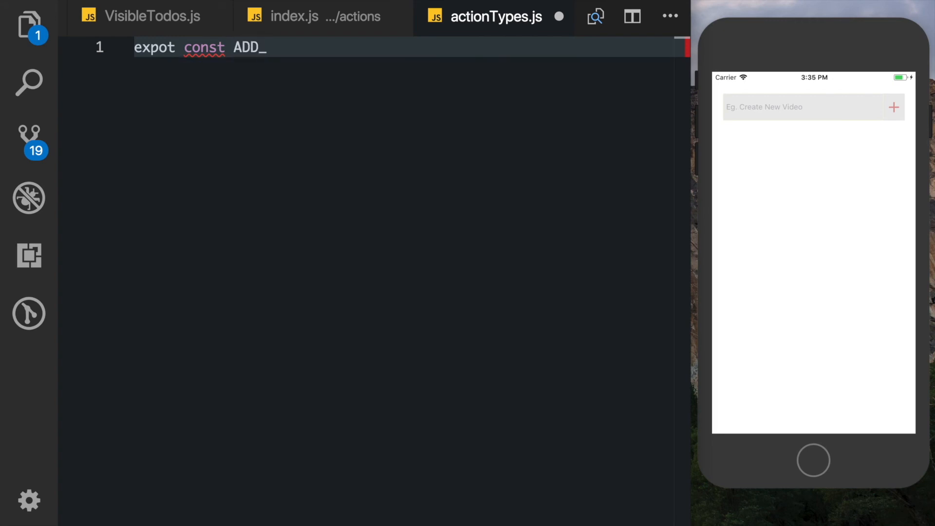
text(TODO = 'T)
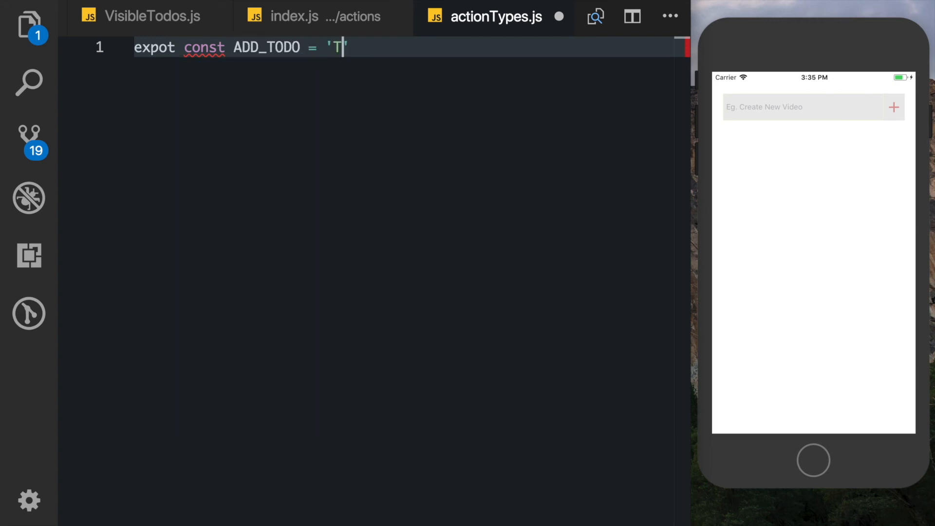
text(ADD_TODO)
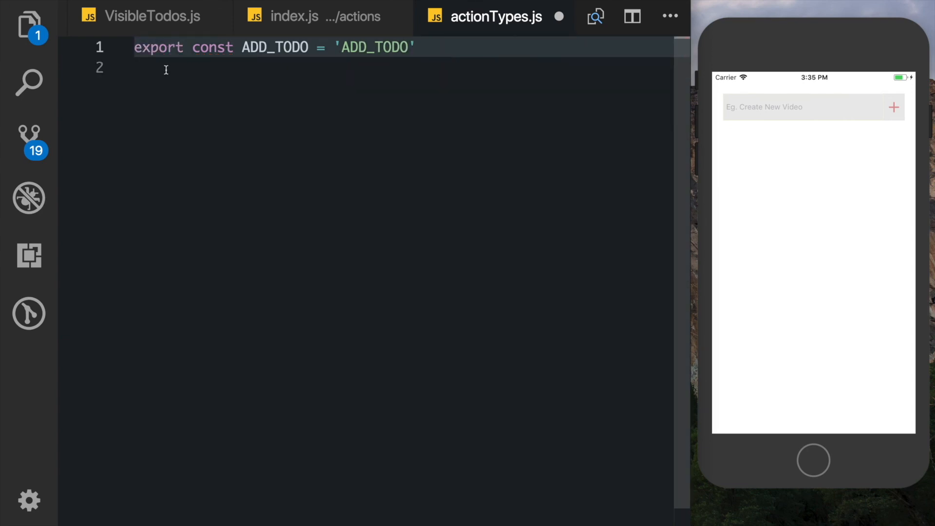
Step: Add export const TOGGLE_TODO = 'TOGGLE_TODO' as the second constant
text(export const)
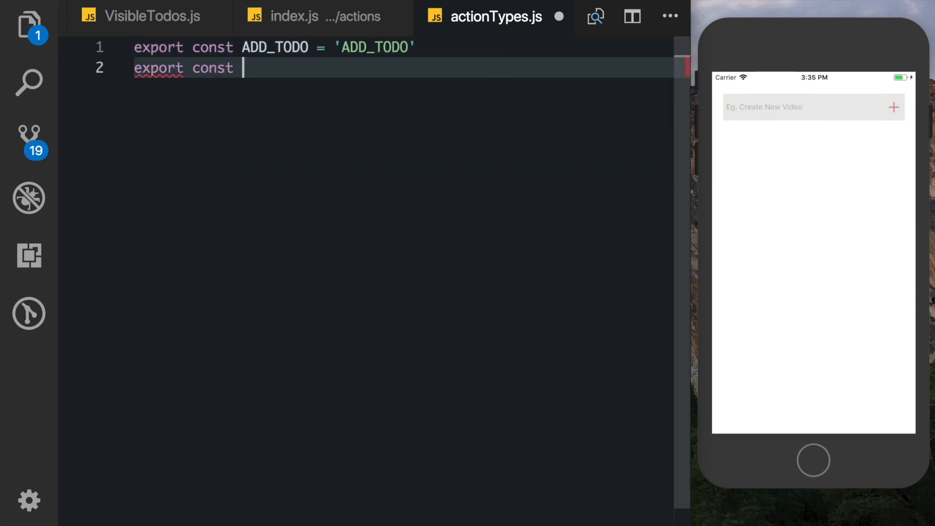
text(TOGGLE)
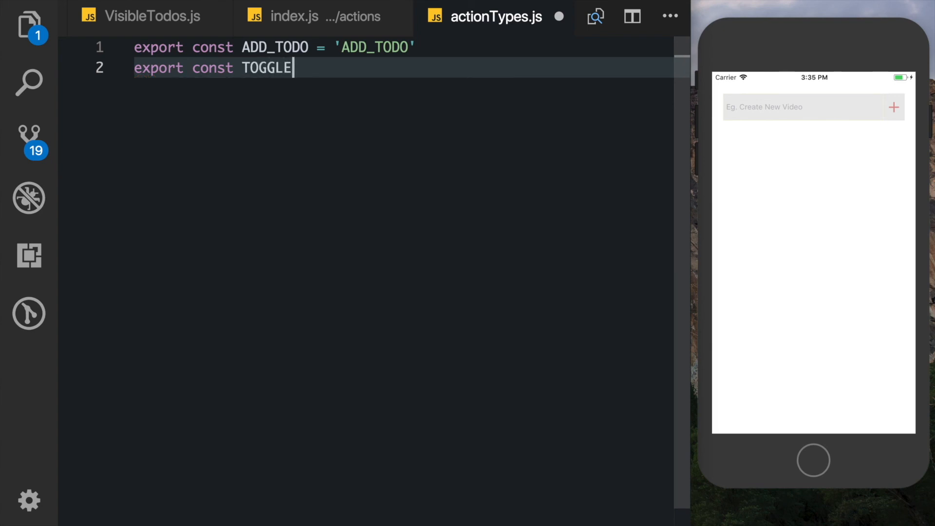
text(_TODO = 'T')
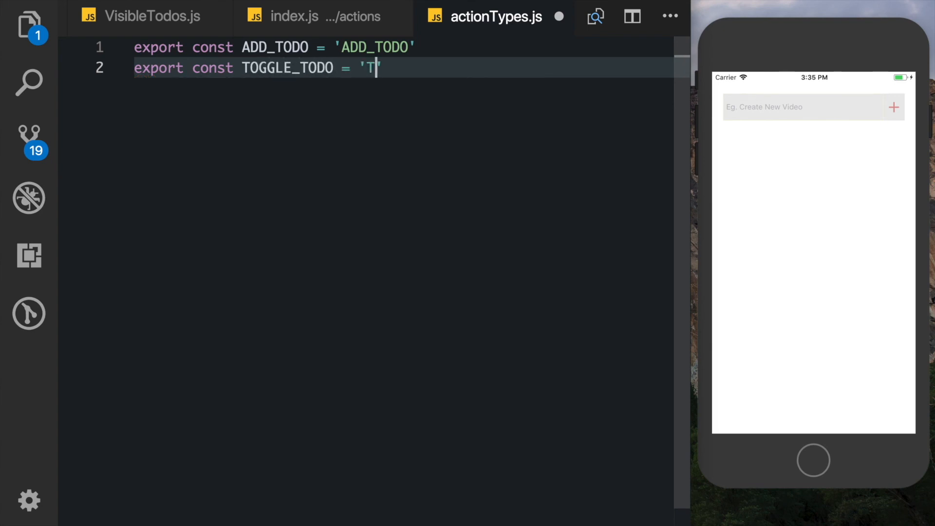
text(OGGLE_TODO')
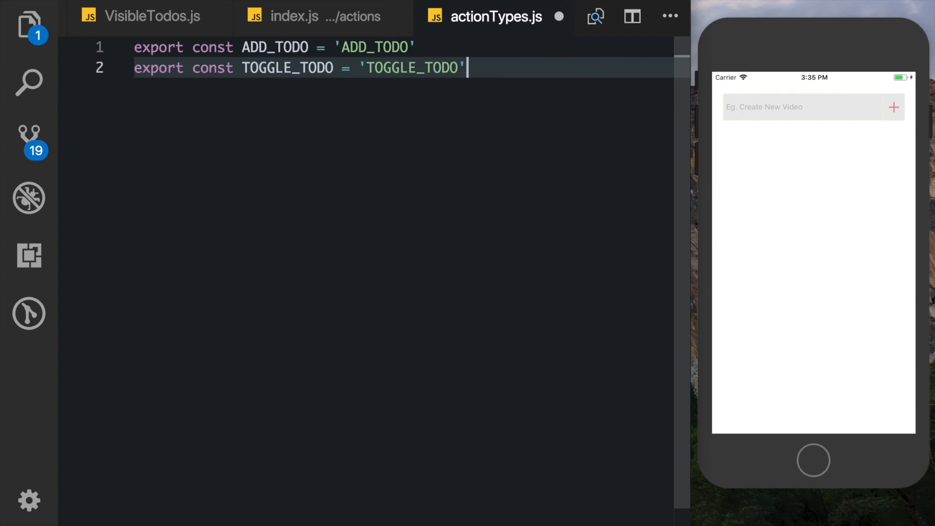
click(295, 16)
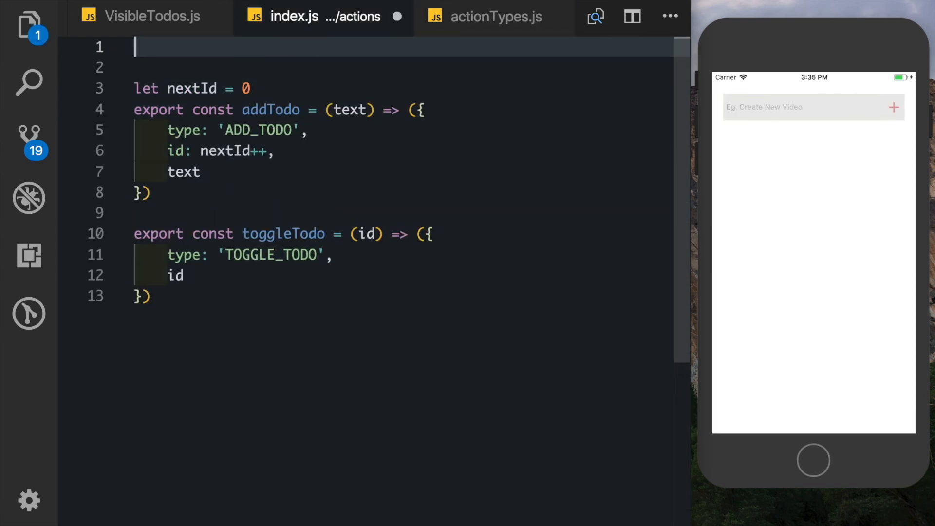
Step: Import { ADD_TODO, TOGGLE_TODO } from './actionTypes' and use the ADD_TODO constant in addTodo
text(import {ADD_TODO,TOGGLE_TODO} from)
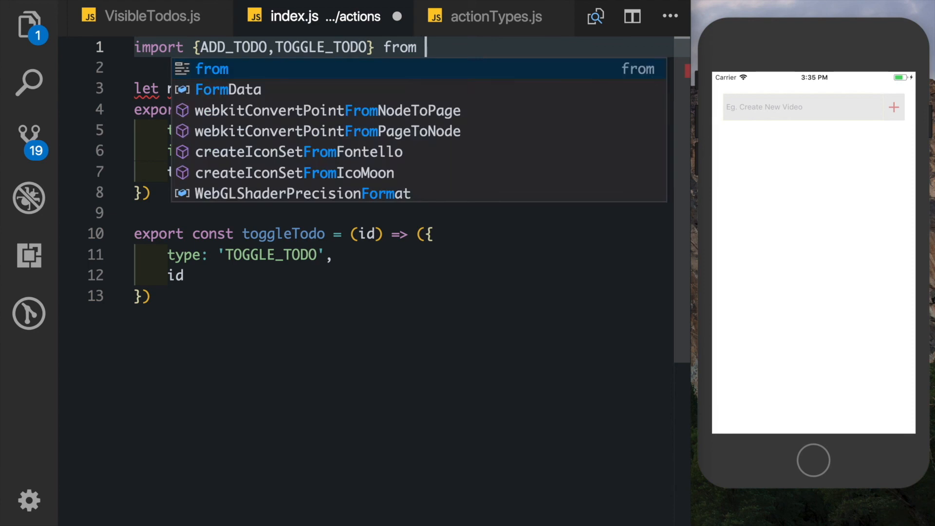
text('./actionTypes')
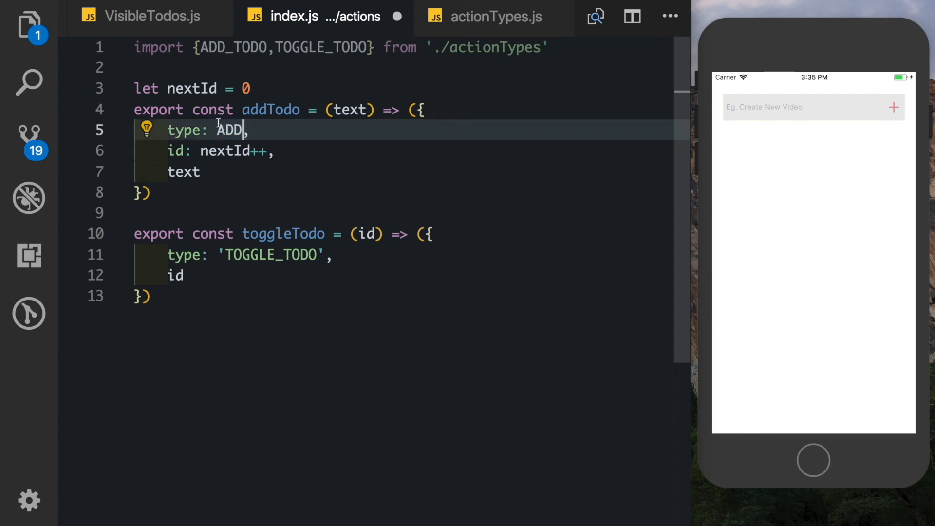
text(_TODO)
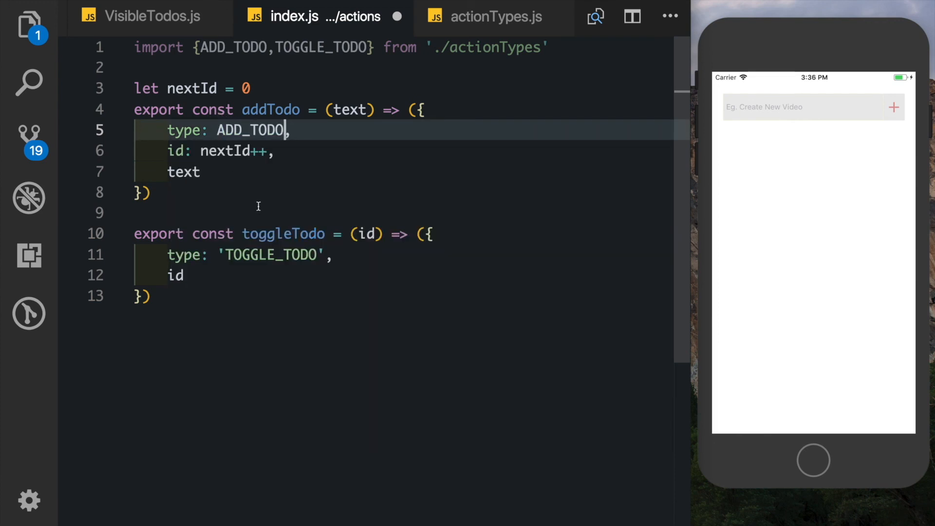